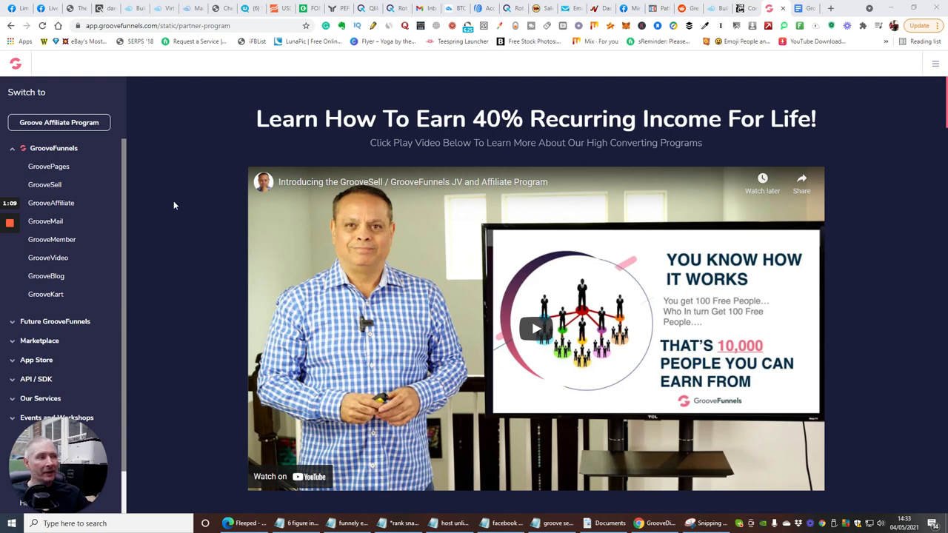
pyautogui.moveTo(171, 193)
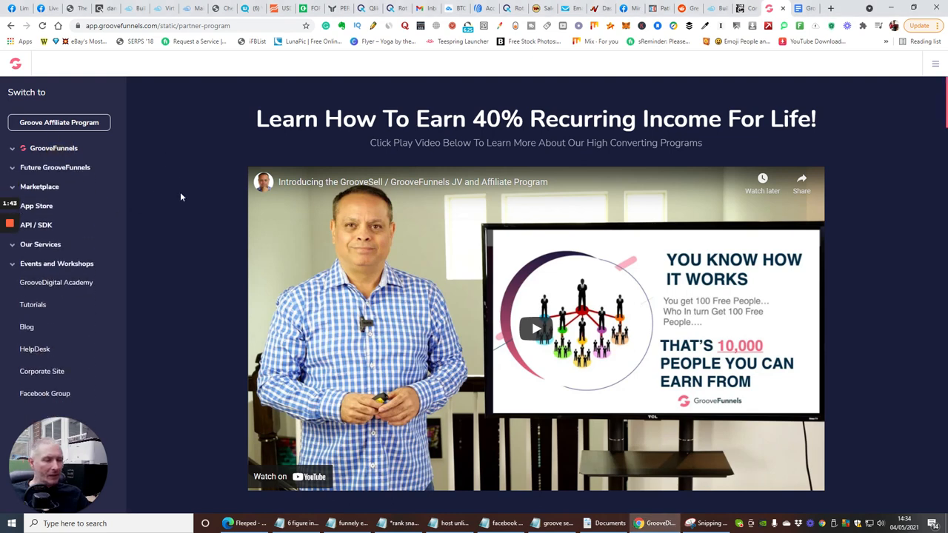
pyautogui.moveTo(136, 253)
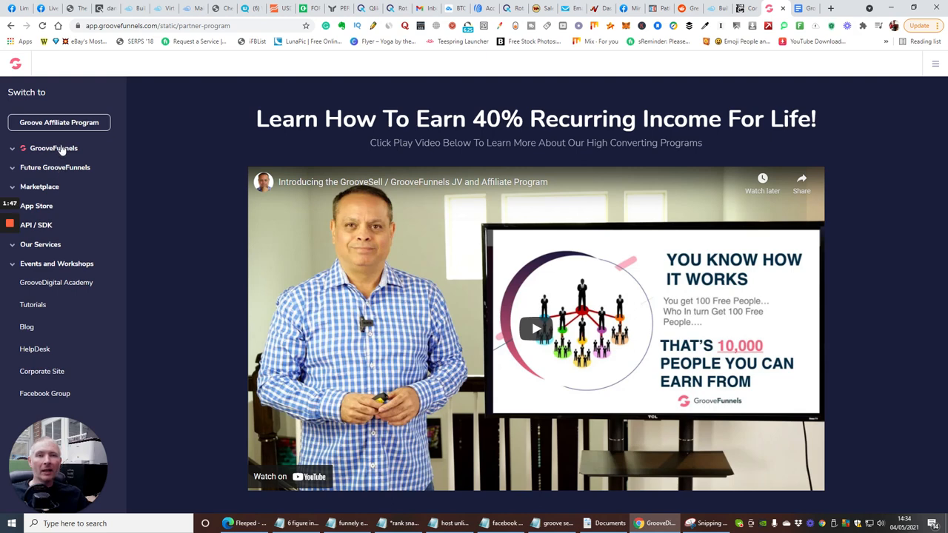
# Step: Show the GroovePages My Sites list with the mass mailer and Product factory sites
pyautogui.click(53, 148)
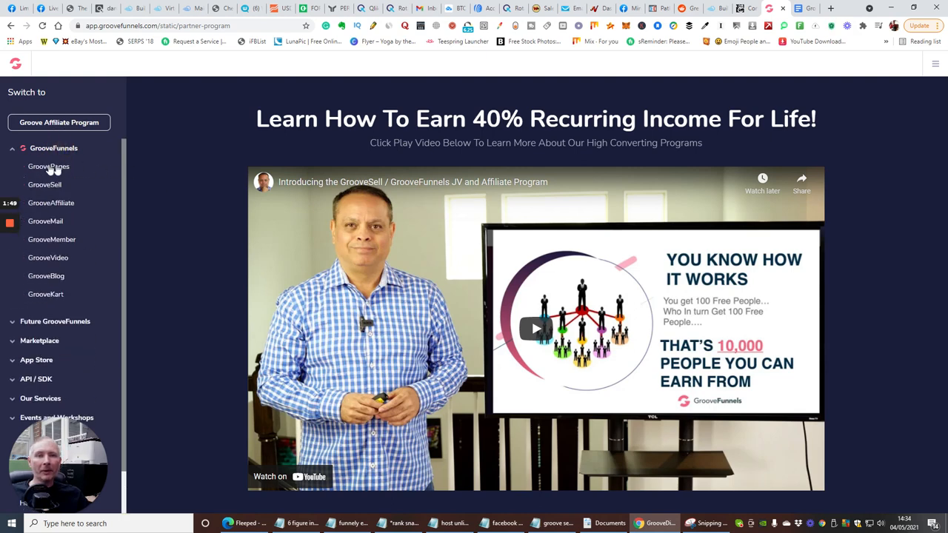
pyautogui.click(48, 166)
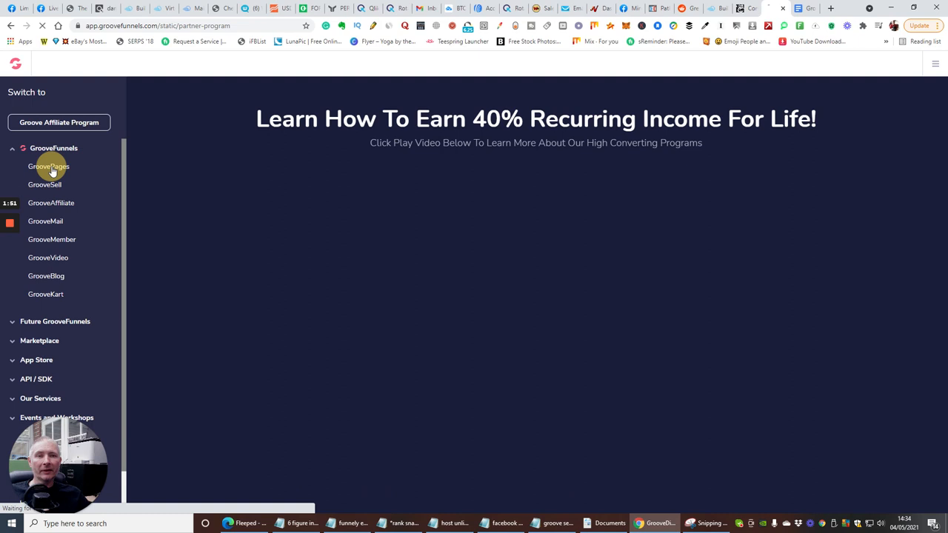
pyautogui.click(48, 166)
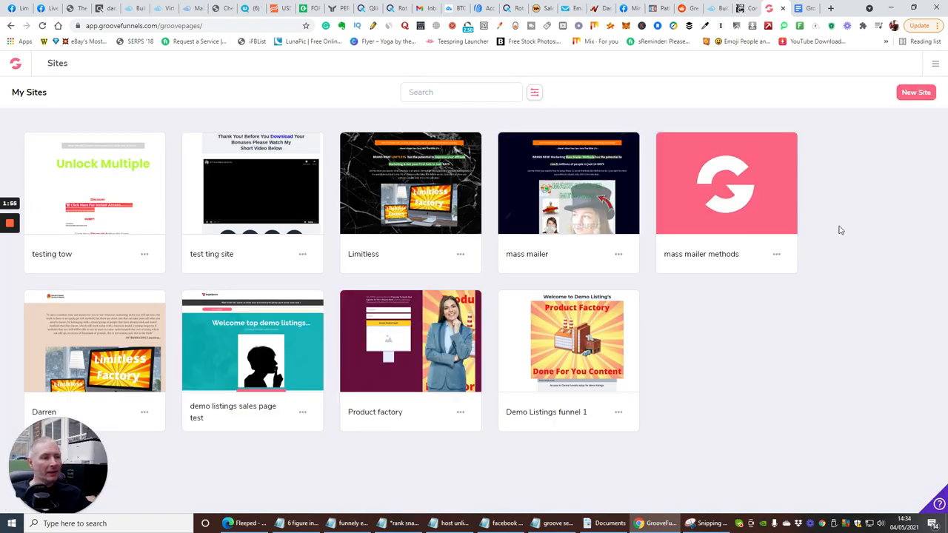
pyautogui.moveTo(613, 228)
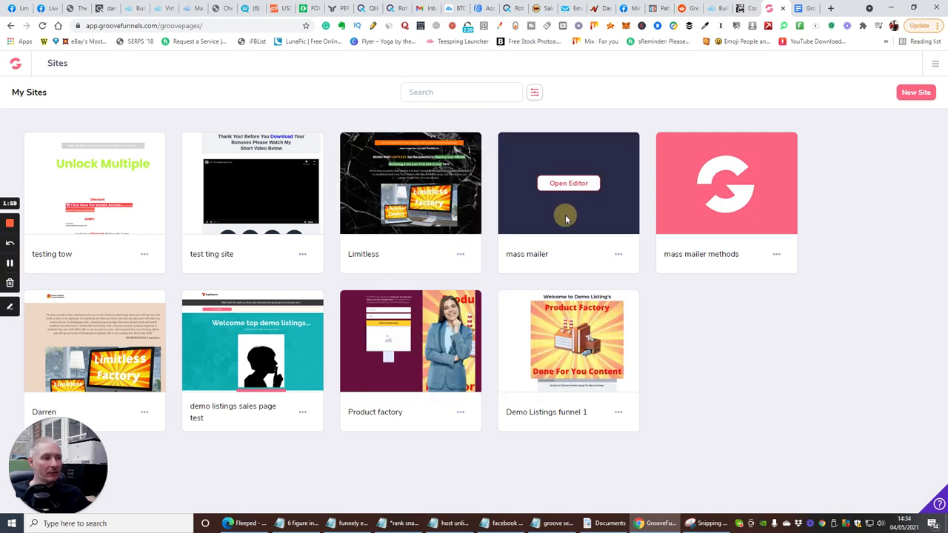
# Step: Edit the mass mailer site in the builder and scroll through its sales page content
pyautogui.click(569, 184)
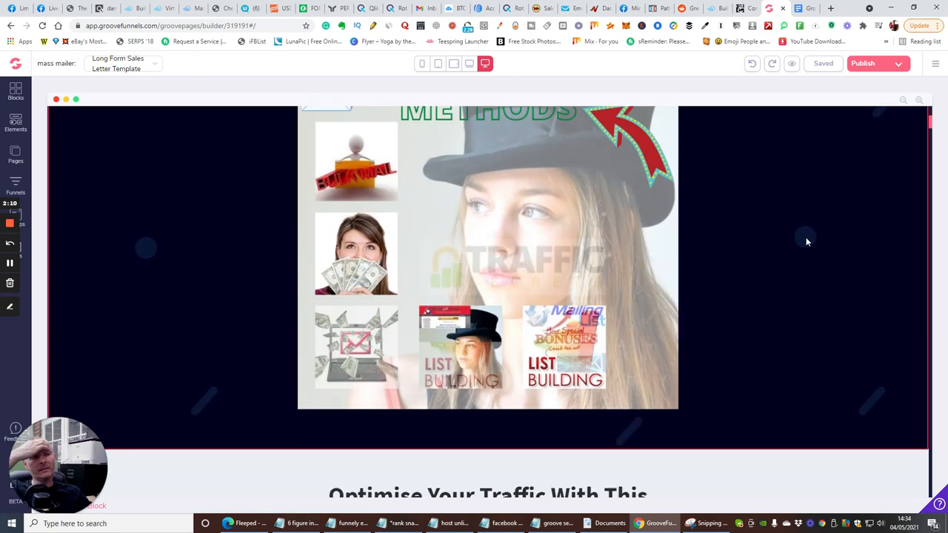
pyautogui.scroll(-3)
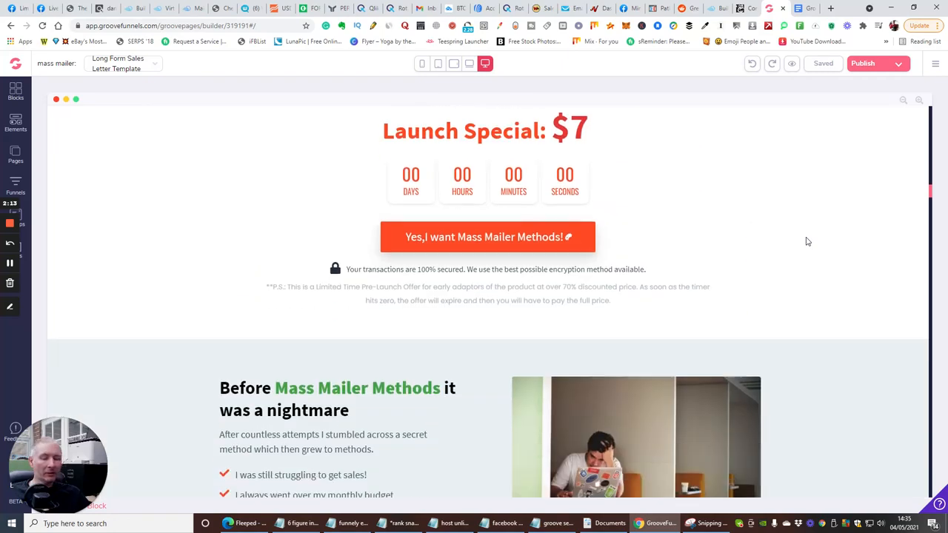
pyautogui.scroll(-3)
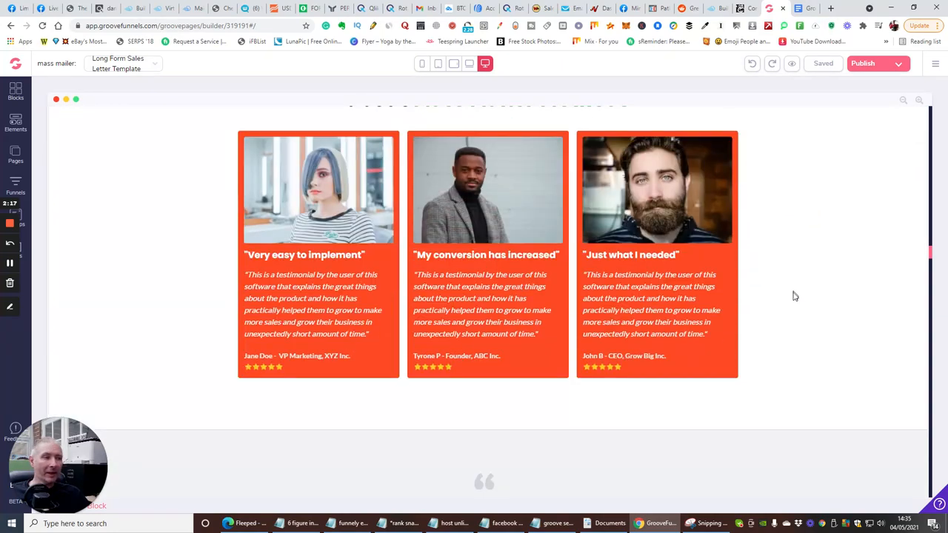
pyautogui.scroll(-3)
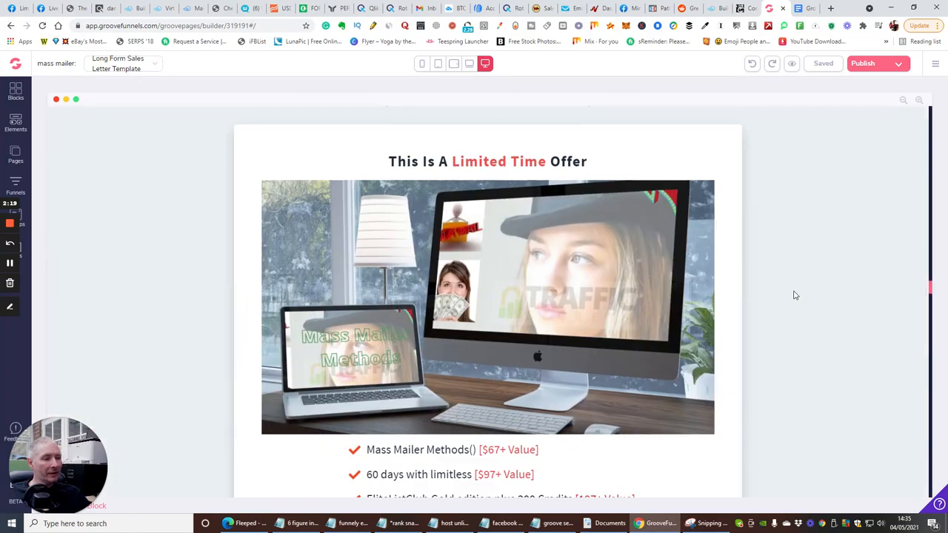
pyautogui.scroll(-3)
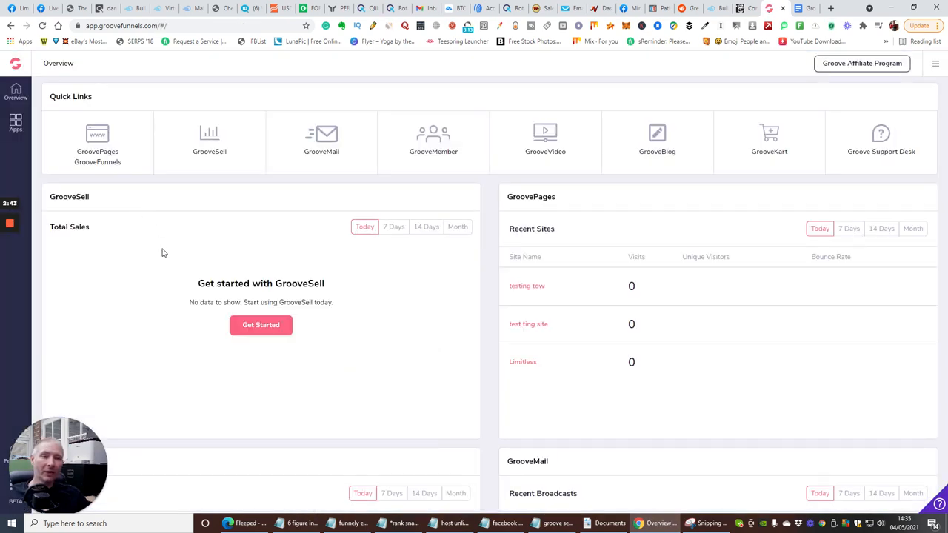
pyautogui.moveTo(168, 270)
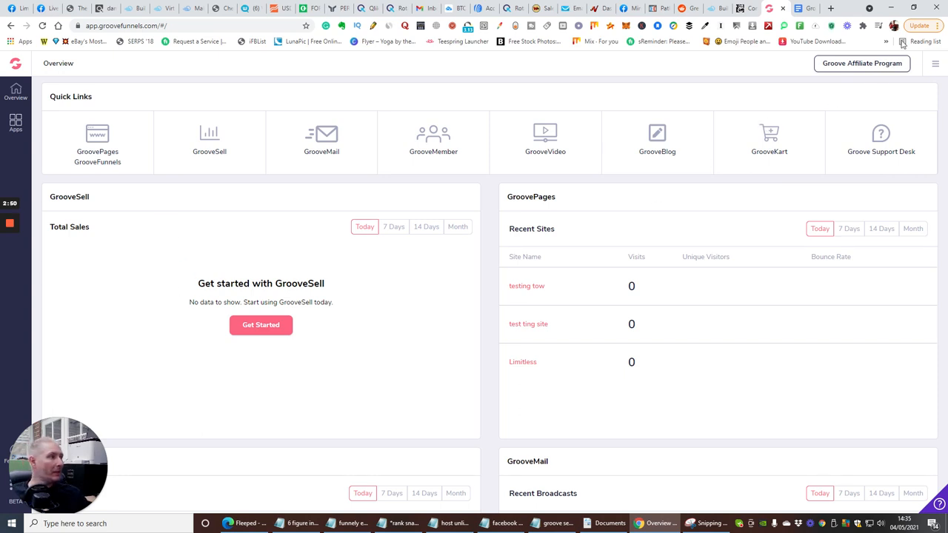
# Step: Go to the Groove Affiliate Program page with the 40% recurring income headline
pyautogui.click(862, 62)
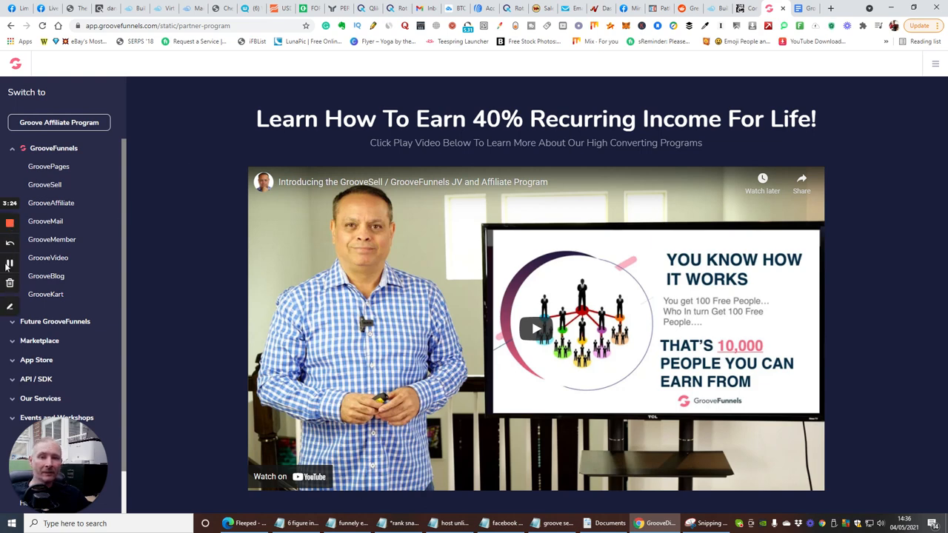
pyautogui.moveTo(9, 265)
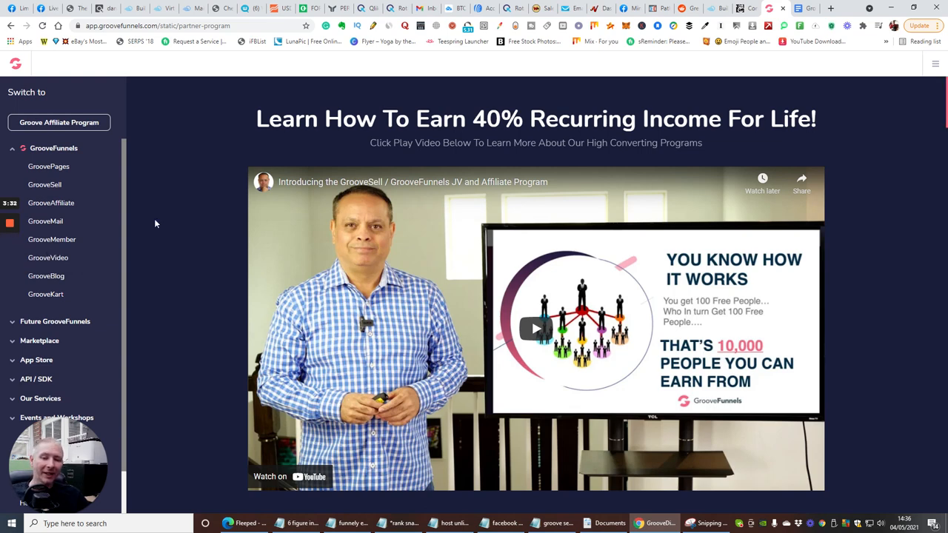
pyautogui.moveTo(157, 219)
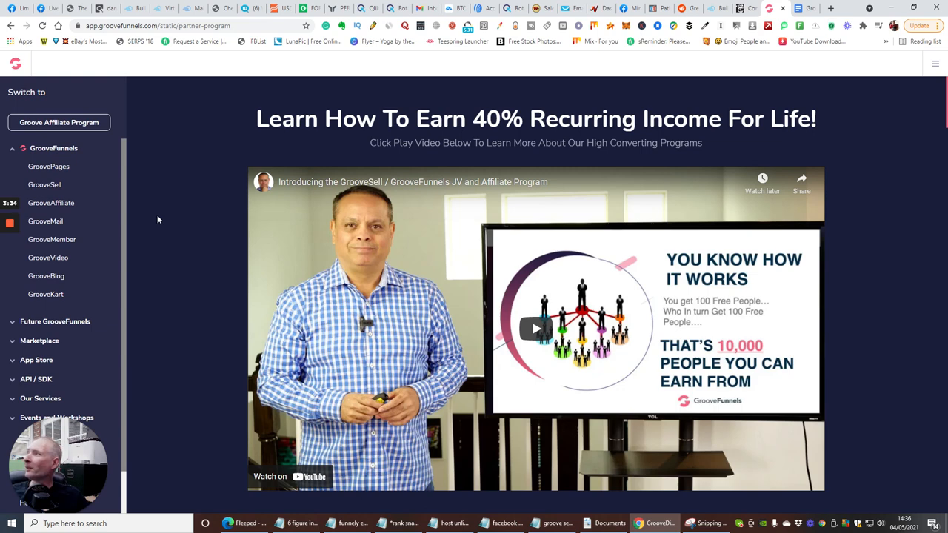
pyautogui.moveTo(163, 249)
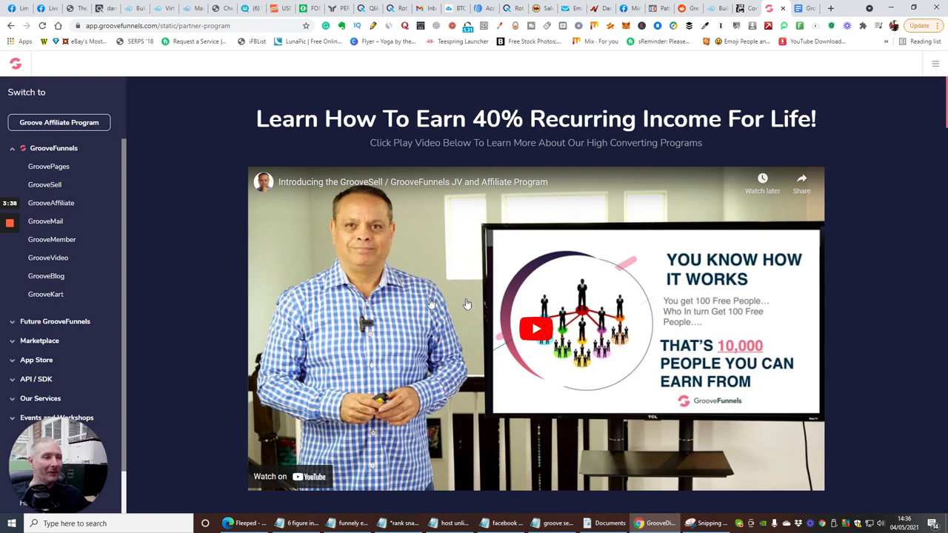
# Step: Scroll through the affiliate testimonials and Terms and Conditions, then back toward the intro video
pyautogui.scroll(-3)
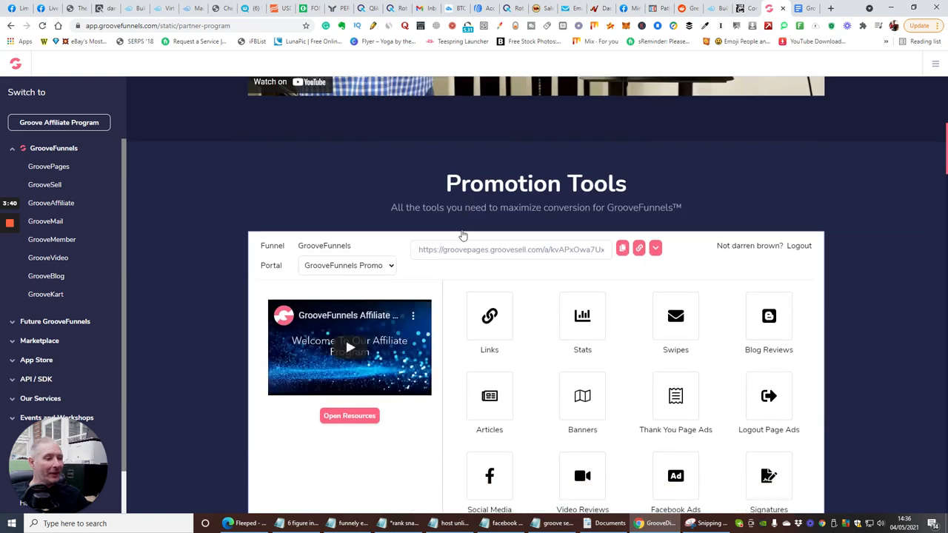
pyautogui.scroll(-3)
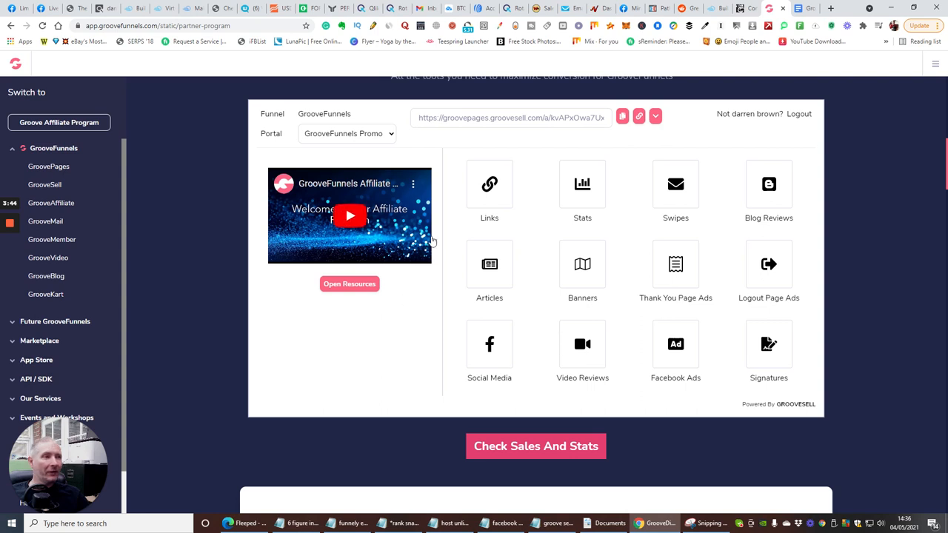
pyautogui.moveTo(619, 201)
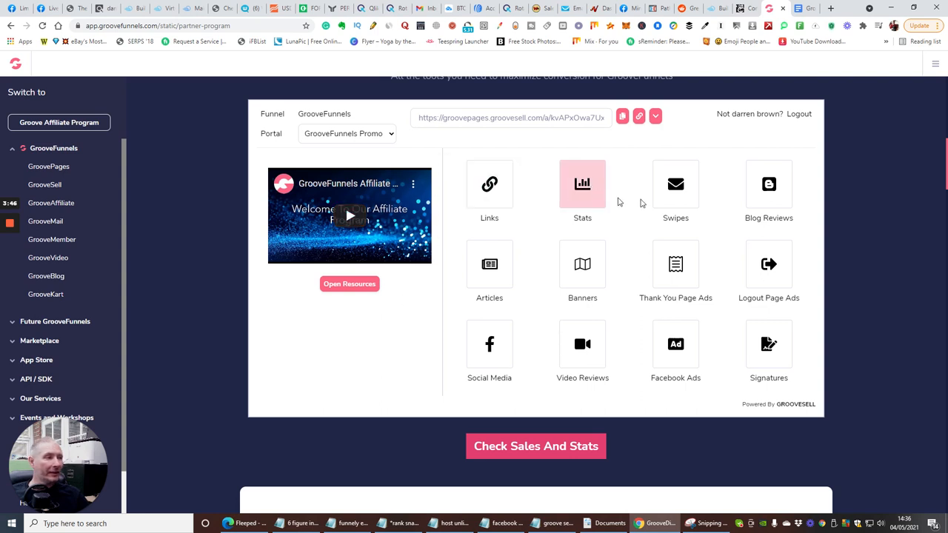
pyautogui.moveTo(507, 270)
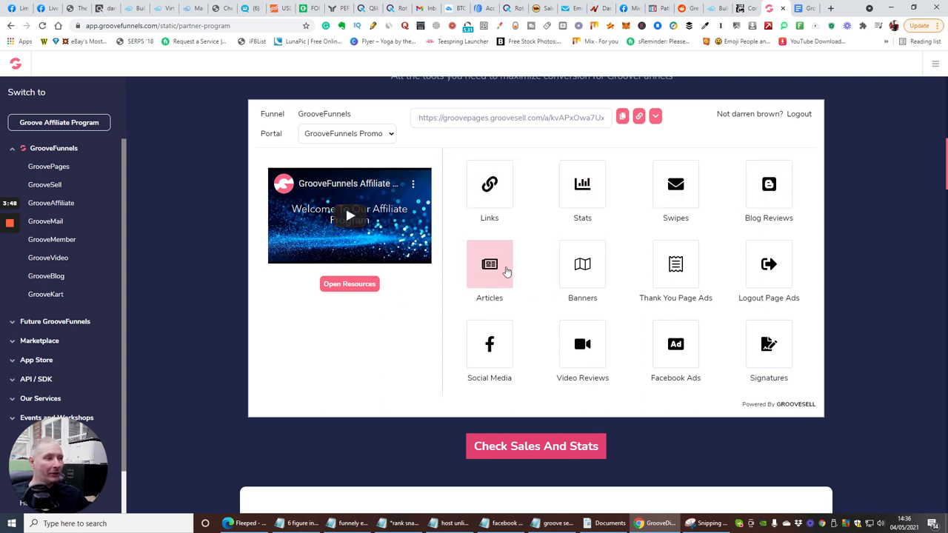
pyautogui.moveTo(769, 264)
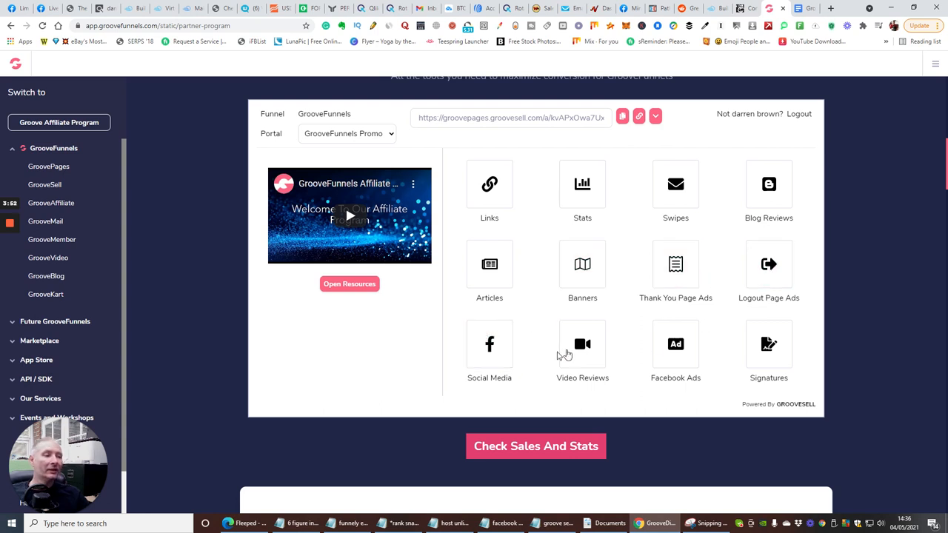
pyautogui.moveTo(675, 352)
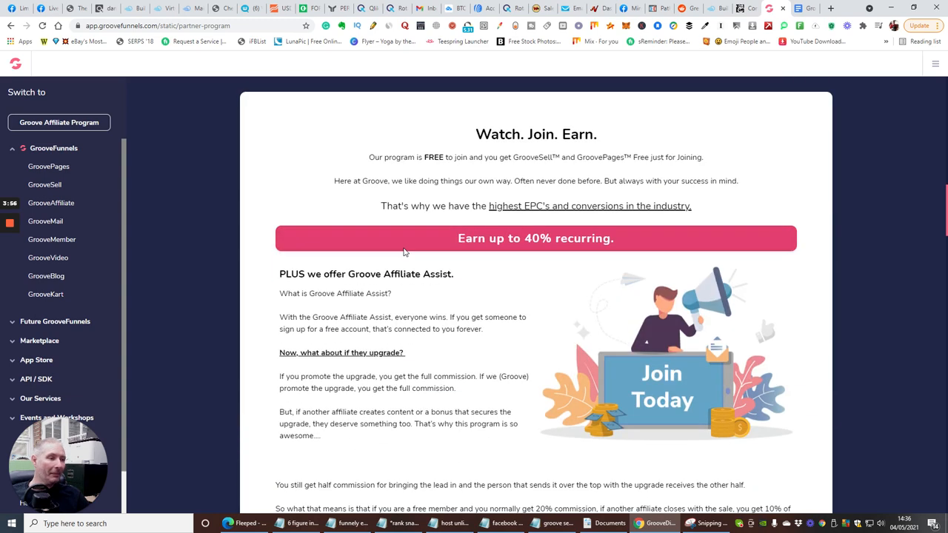
pyautogui.moveTo(529, 258)
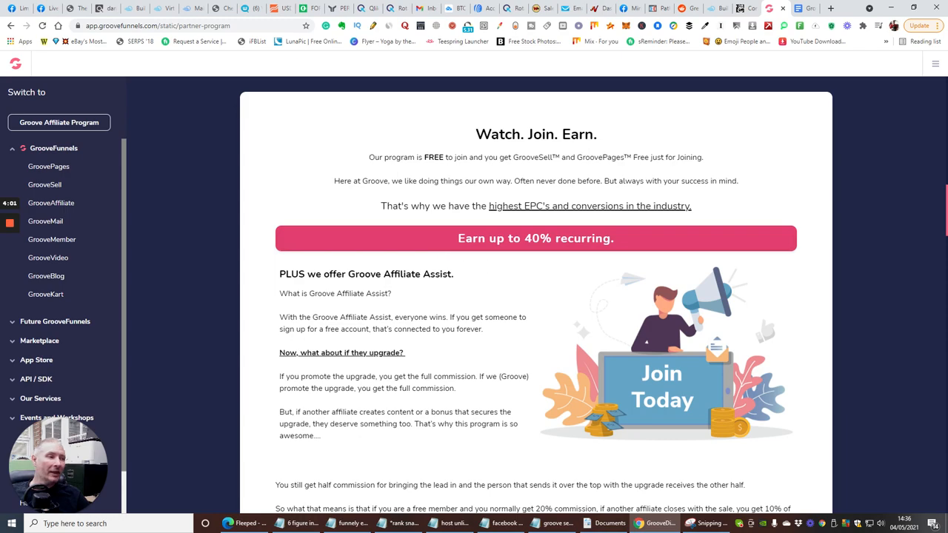
pyautogui.moveTo(453, 199)
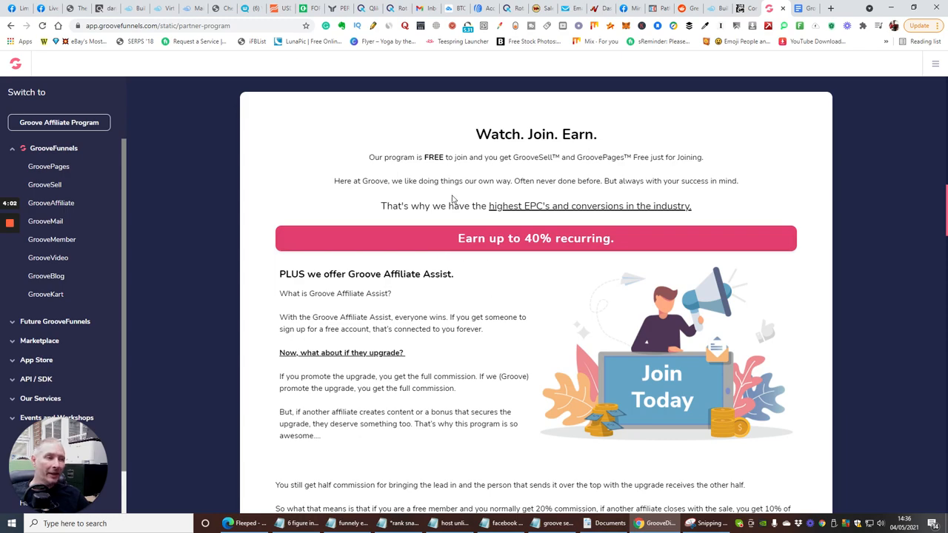
pyautogui.scroll(-3)
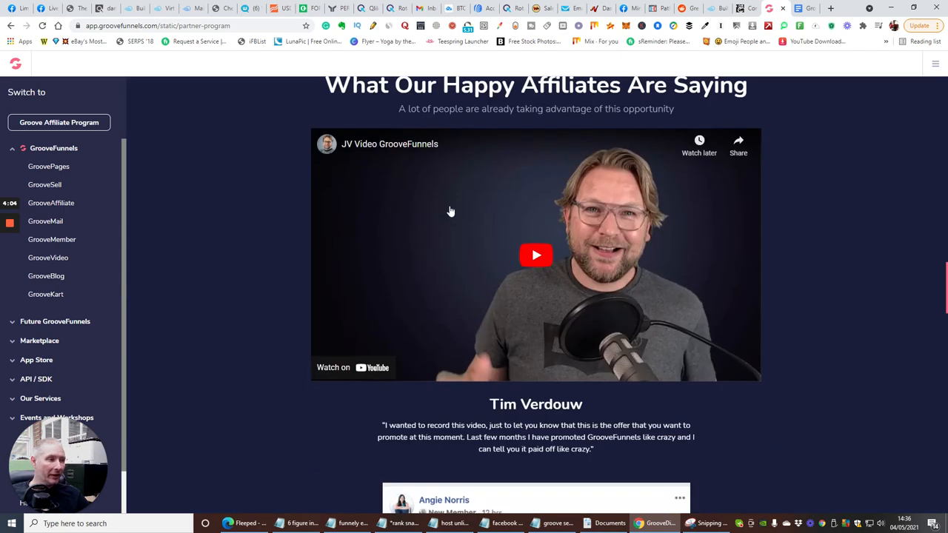
pyautogui.scroll(-3)
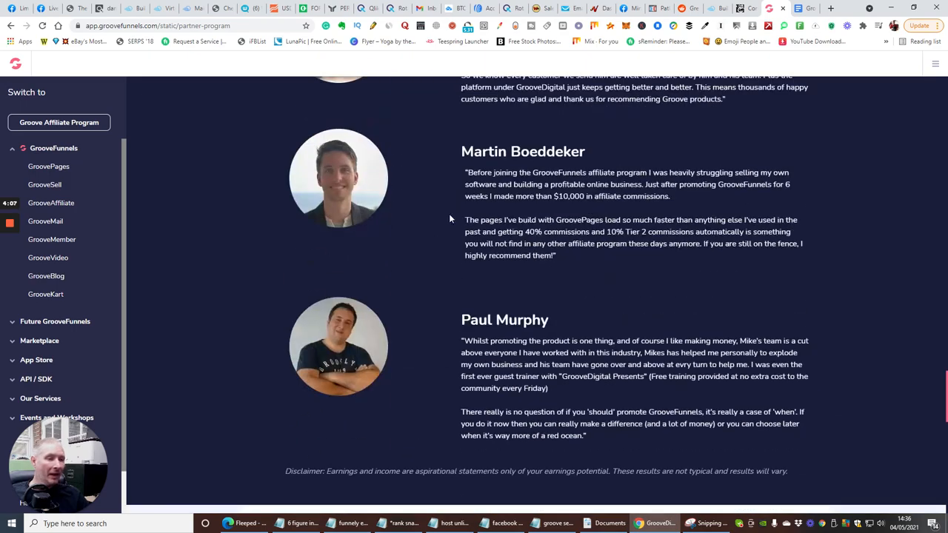
pyautogui.scroll(-3)
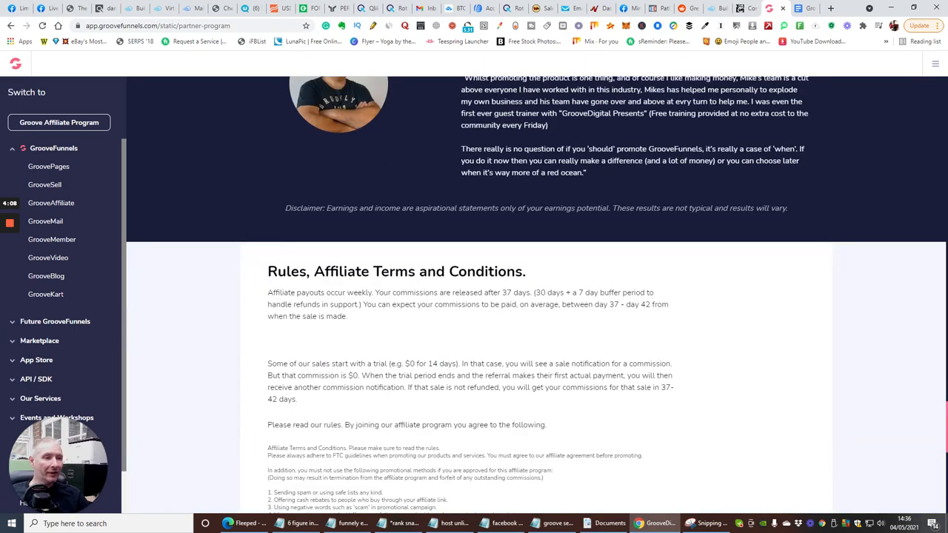
pyautogui.scroll(3)
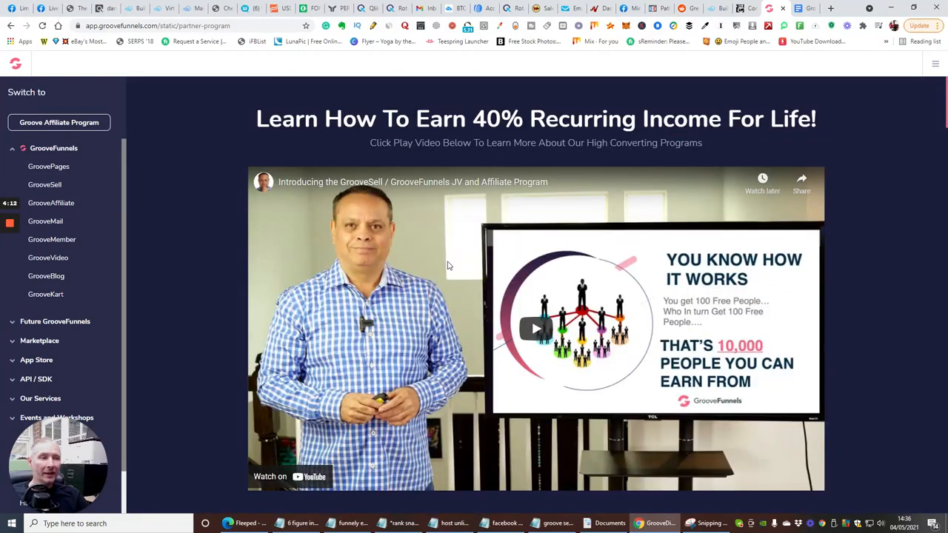
pyautogui.moveTo(136, 273)
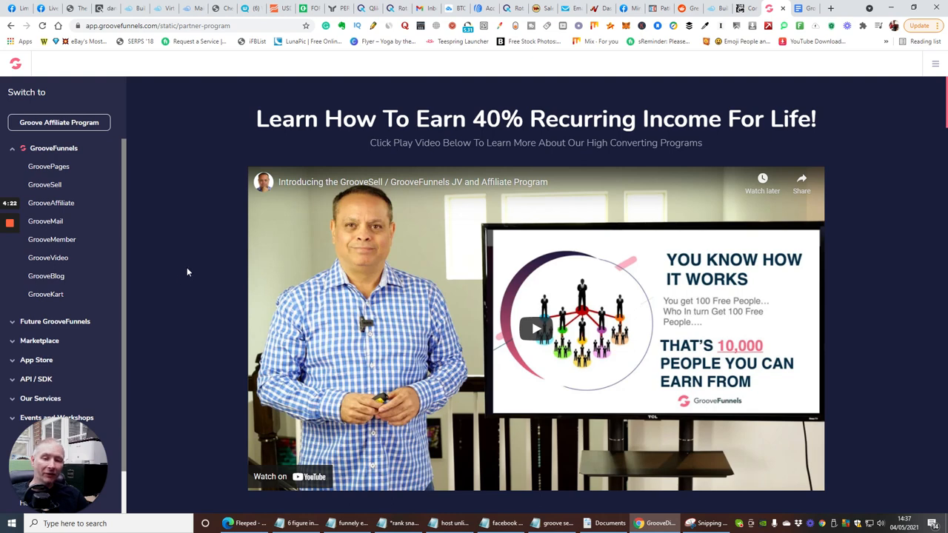
pyautogui.moveTo(81, 153)
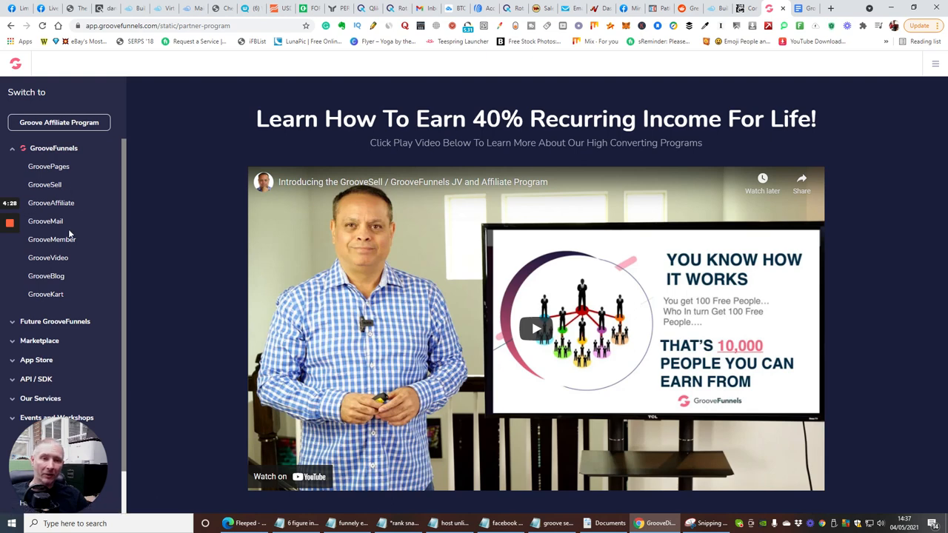
pyautogui.moveTo(101, 231)
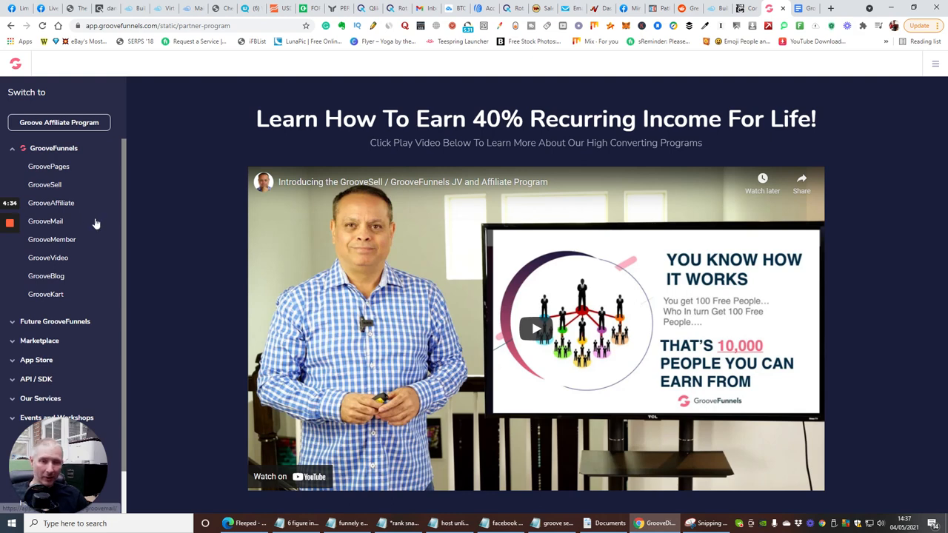
pyautogui.moveTo(40, 208)
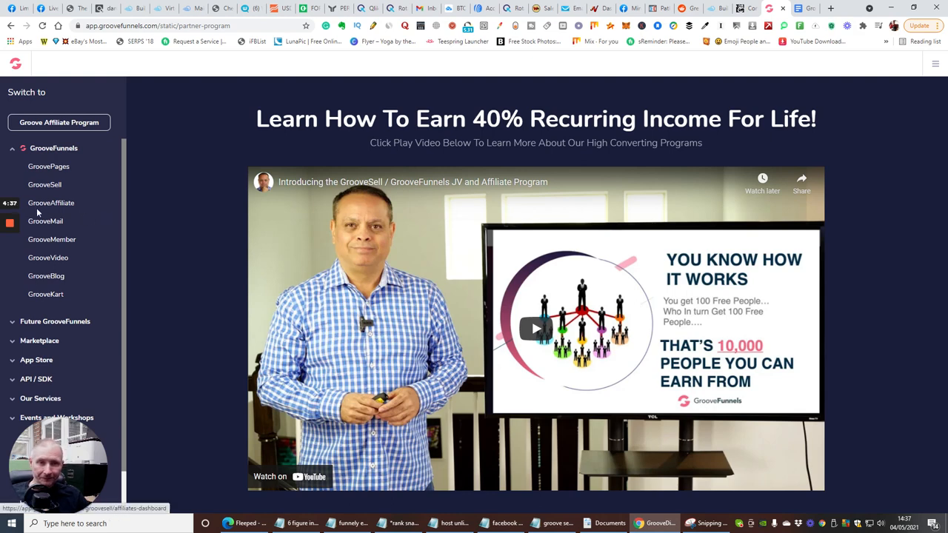
pyautogui.moveTo(73, 258)
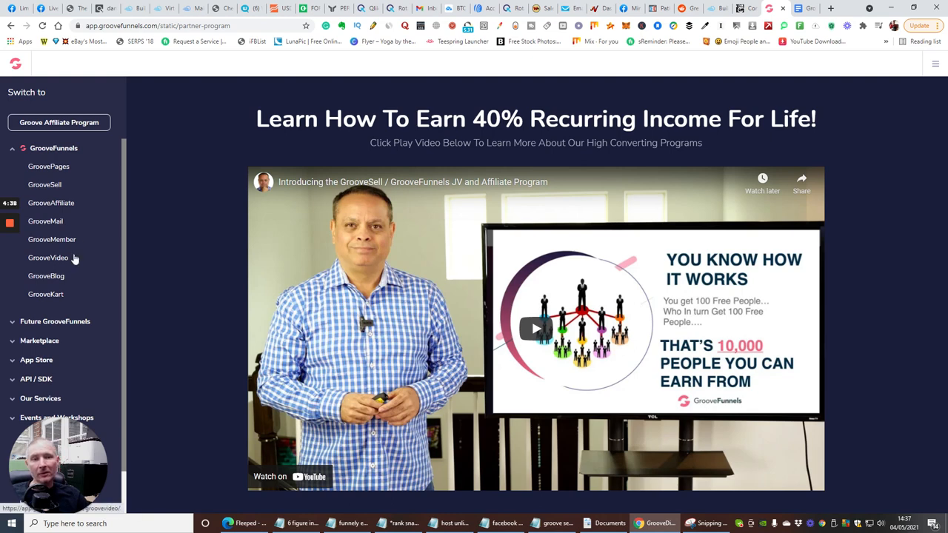
pyautogui.moveTo(97, 231)
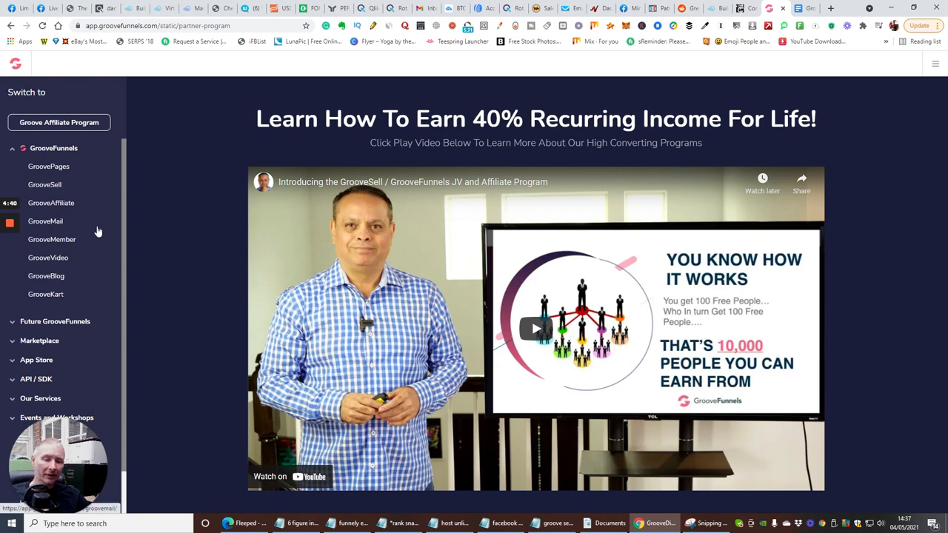
pyautogui.moveTo(93, 231)
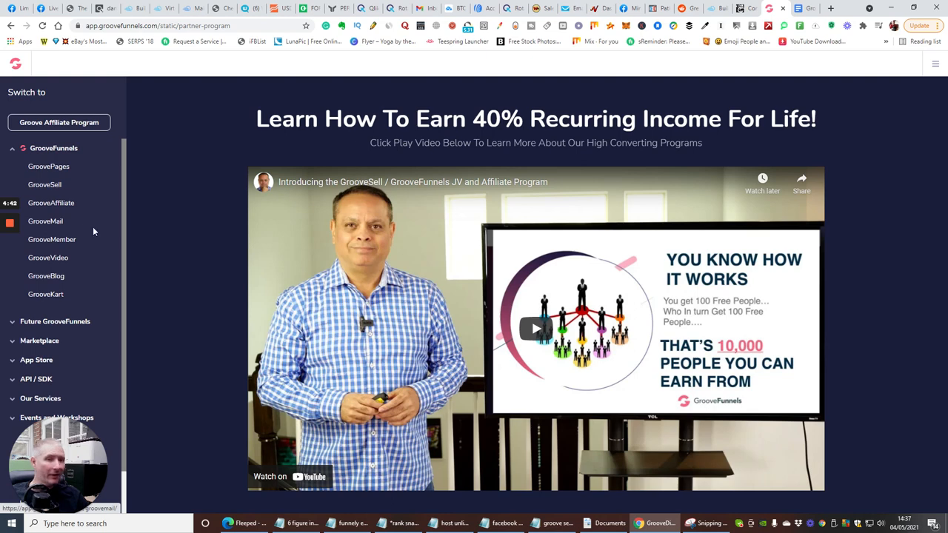
pyautogui.moveTo(82, 261)
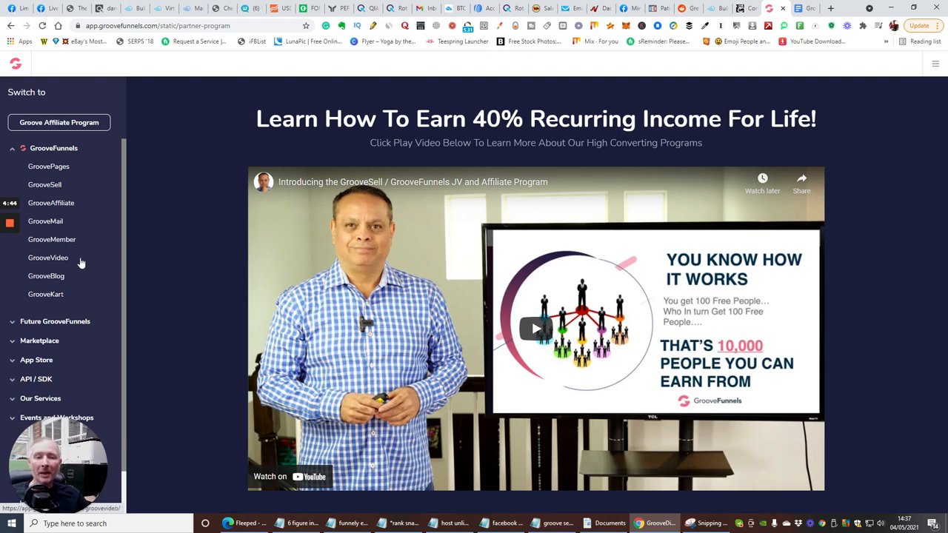
pyautogui.moveTo(86, 266)
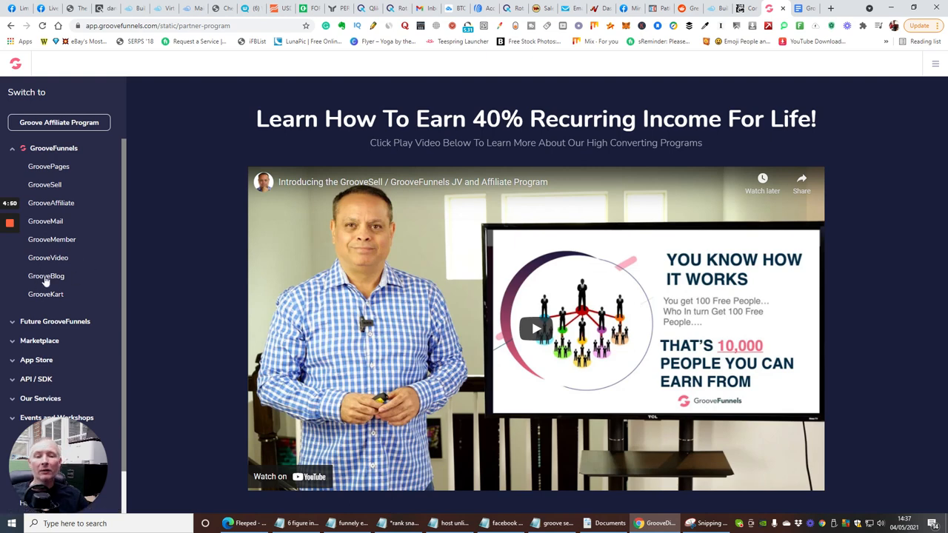
pyautogui.moveTo(101, 303)
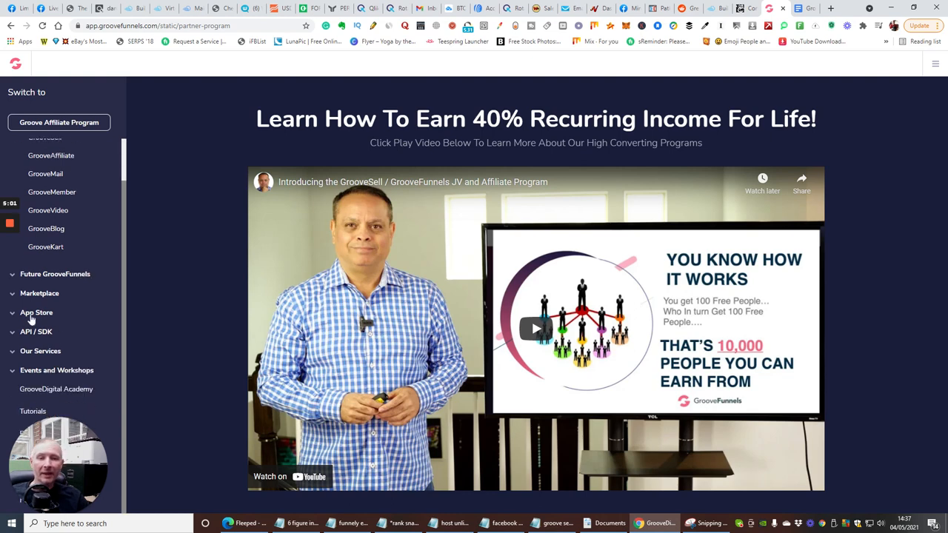
pyautogui.moveTo(74, 330)
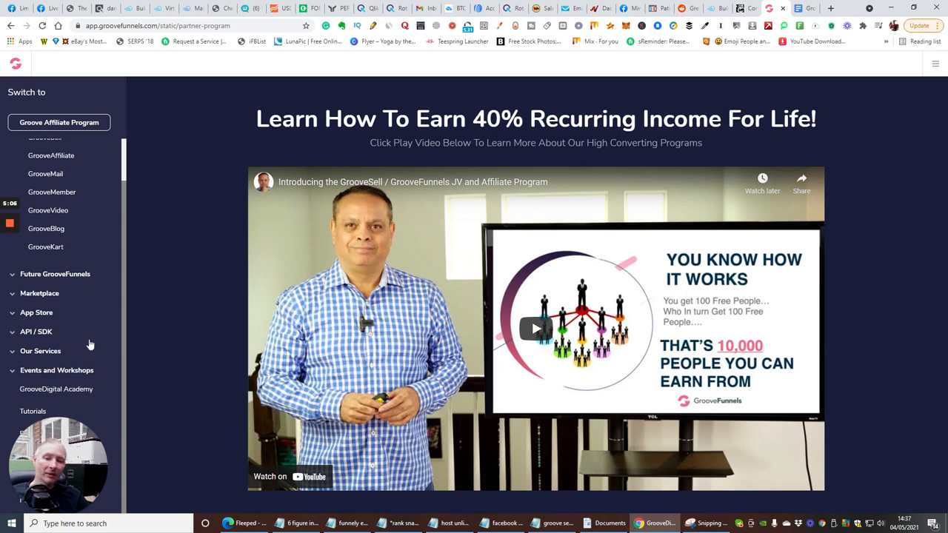
pyautogui.moveTo(107, 207)
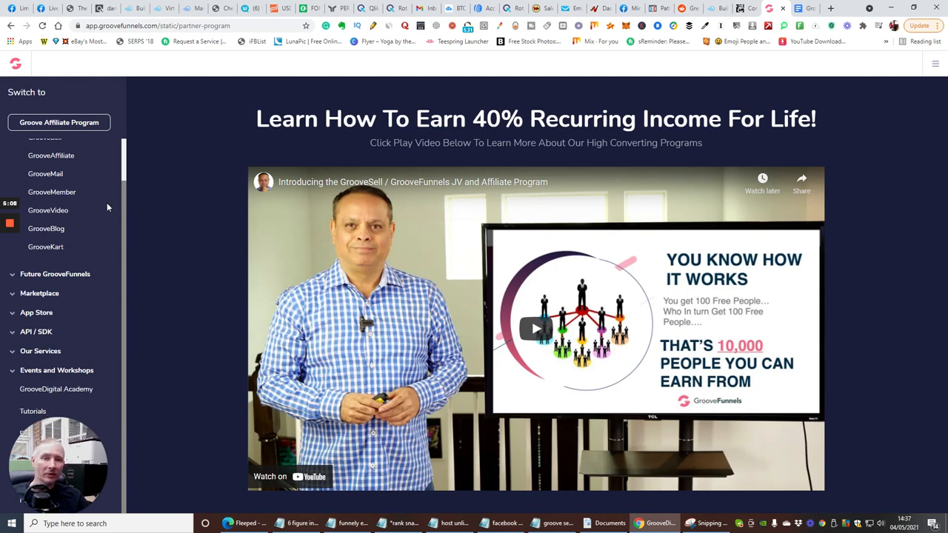
# Step: Scroll past Promotion Tools and Watch. Join. Earn., then back to the Promotion Tools heading
pyautogui.scroll(-3)
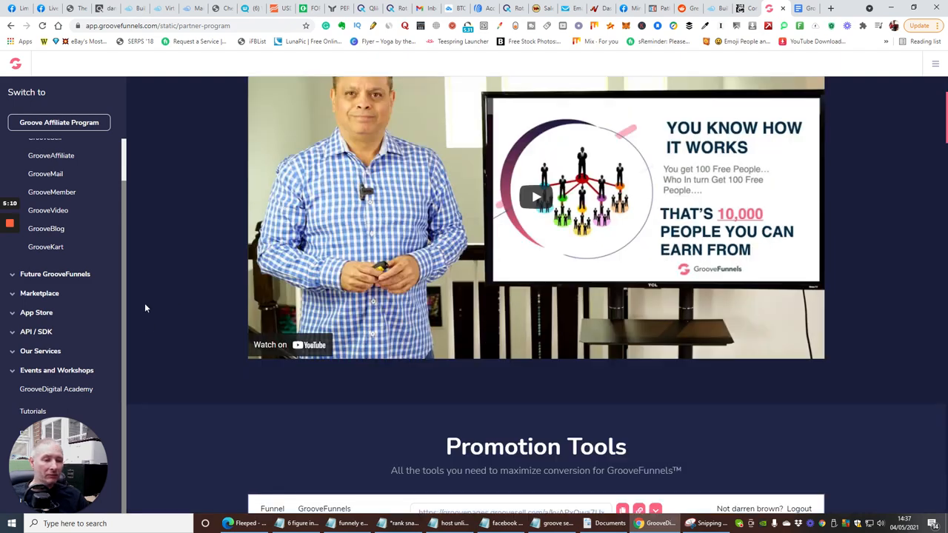
pyautogui.scroll(-3)
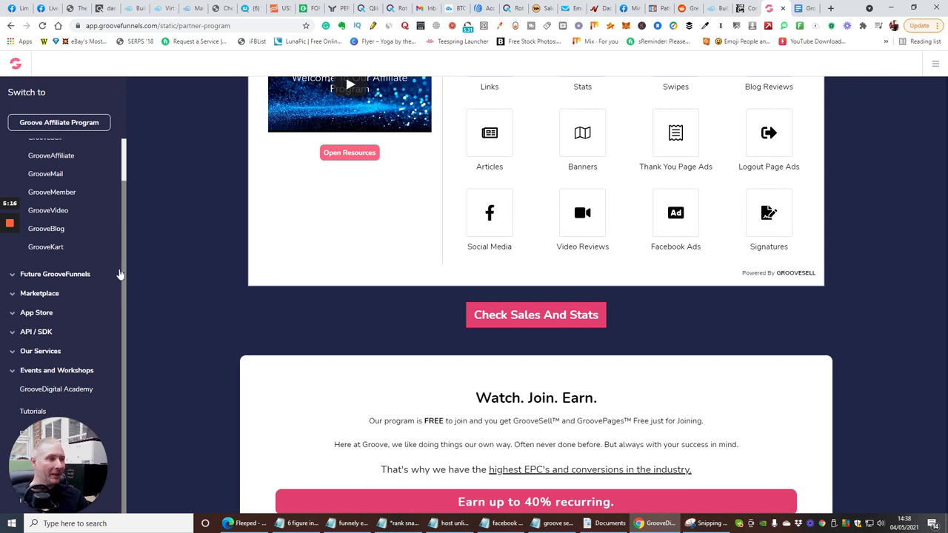
pyautogui.scroll(-3)
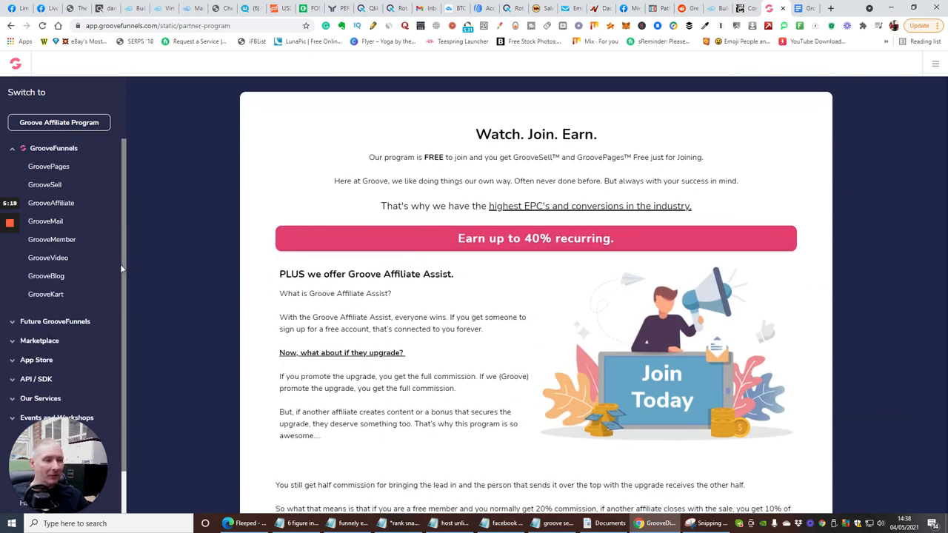
pyautogui.scroll(-3)
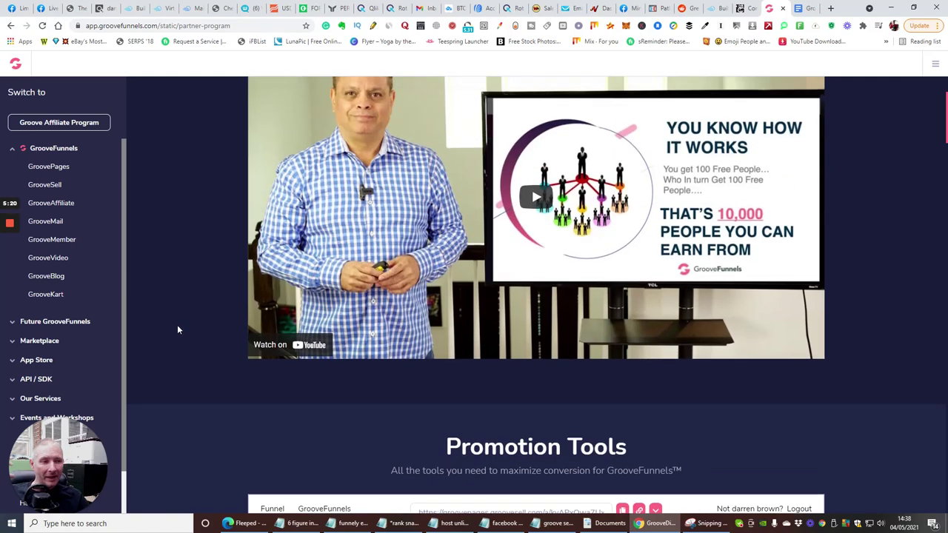
pyautogui.moveTo(161, 313)
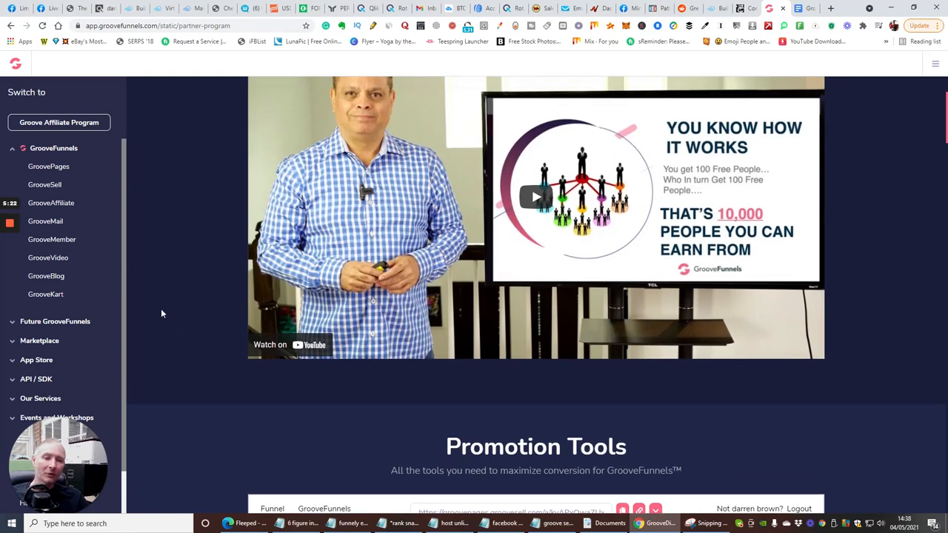
pyautogui.scroll(3)
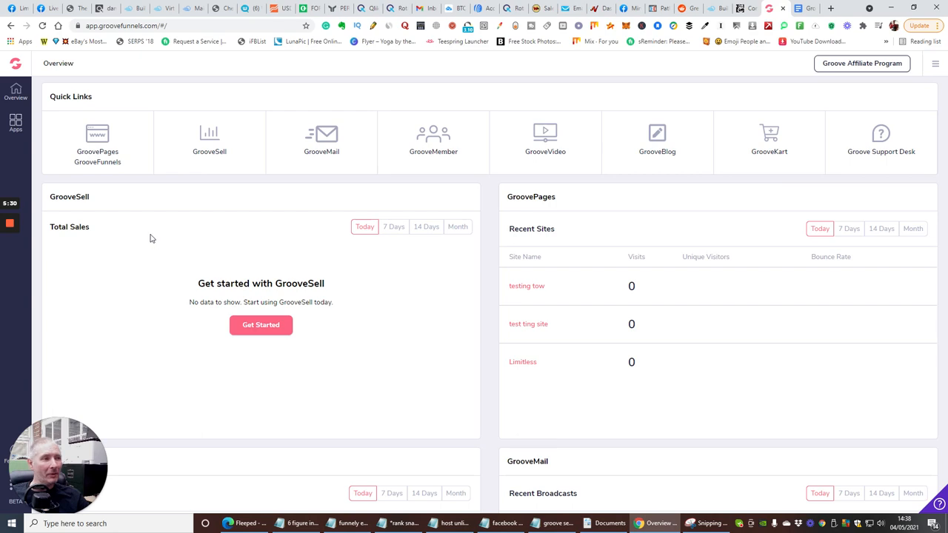
# Step: Scroll down the Overview dashboard past quick links and GrooveSell sales
pyautogui.scroll(-3)
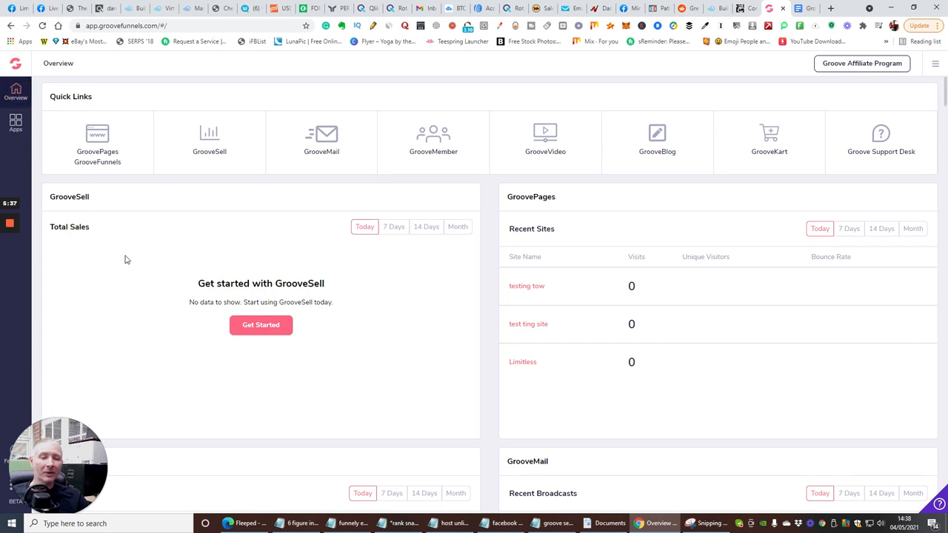
pyautogui.moveTo(121, 263)
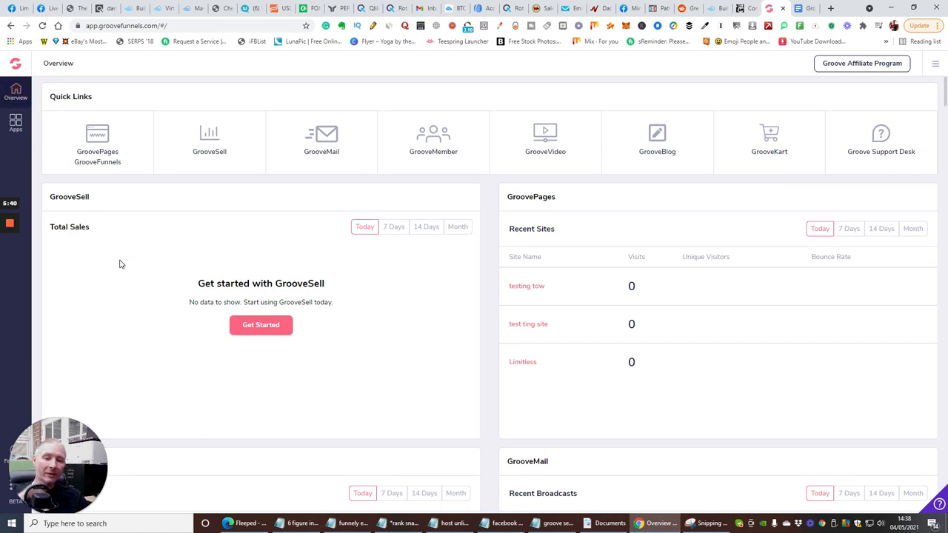
pyautogui.moveTo(148, 246)
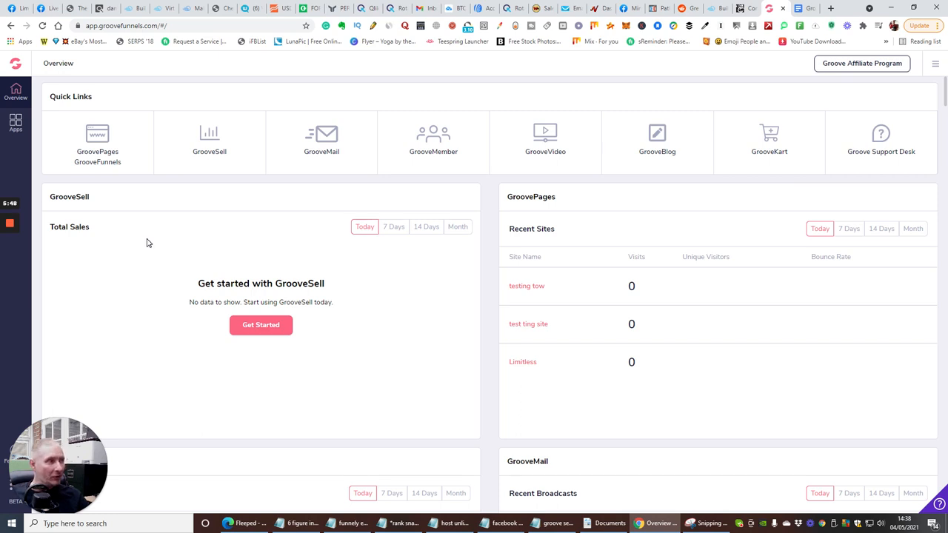
pyautogui.moveTo(145, 225)
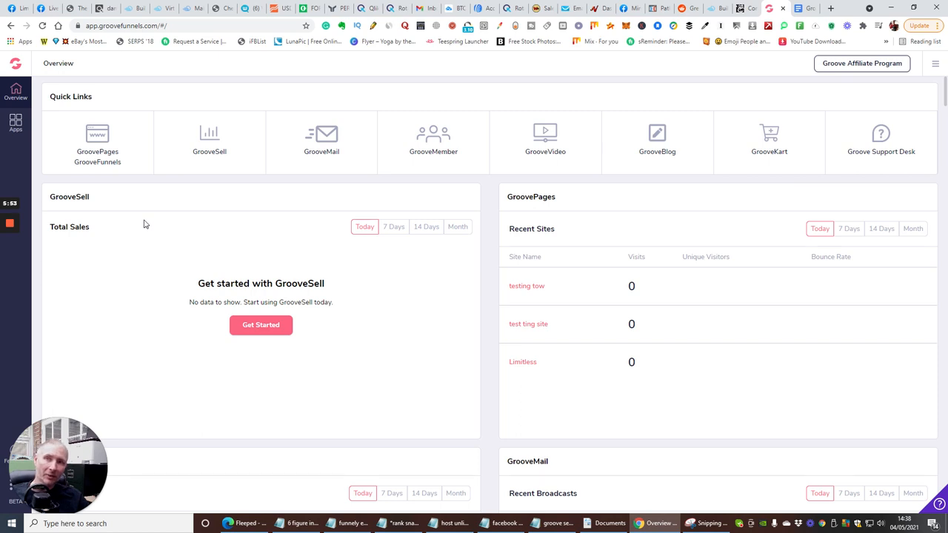
pyautogui.moveTo(163, 231)
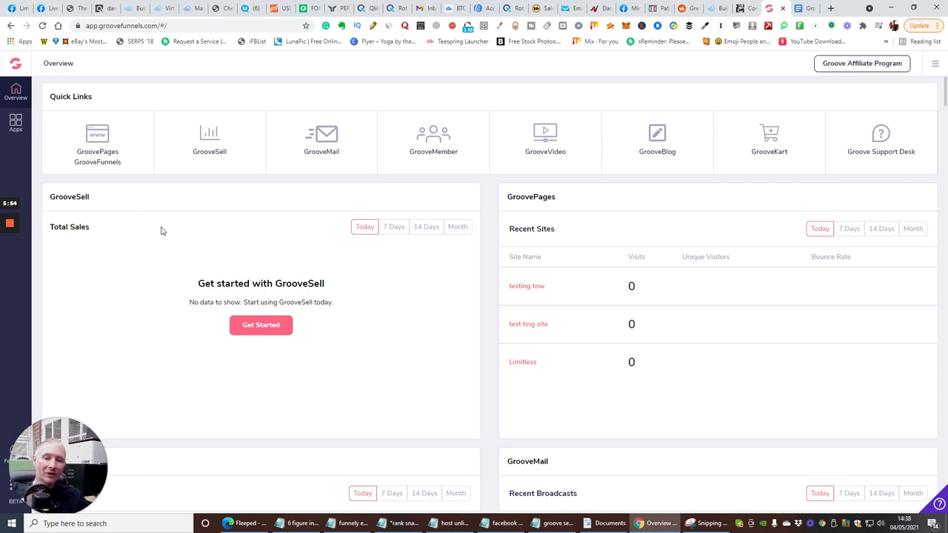